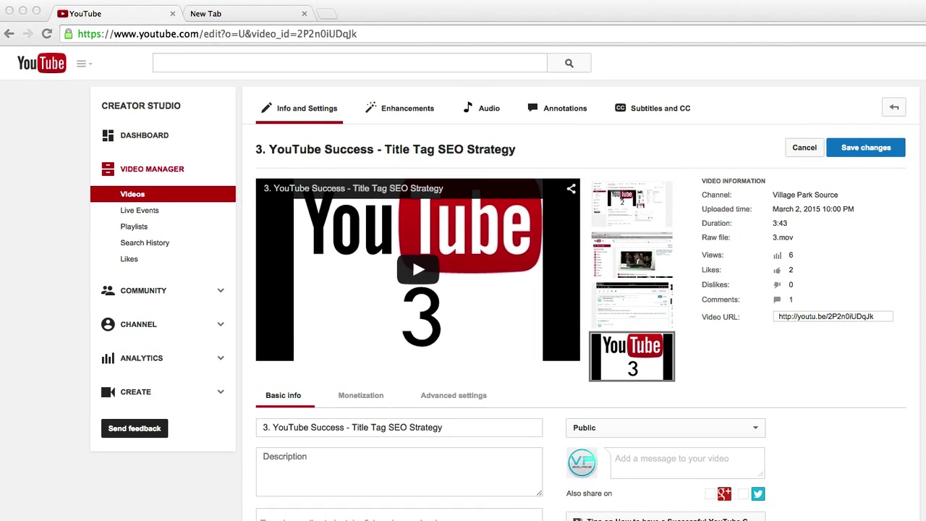
Scroll down the Info and Settings page to the Basic info fields.
scroll("down", 3)
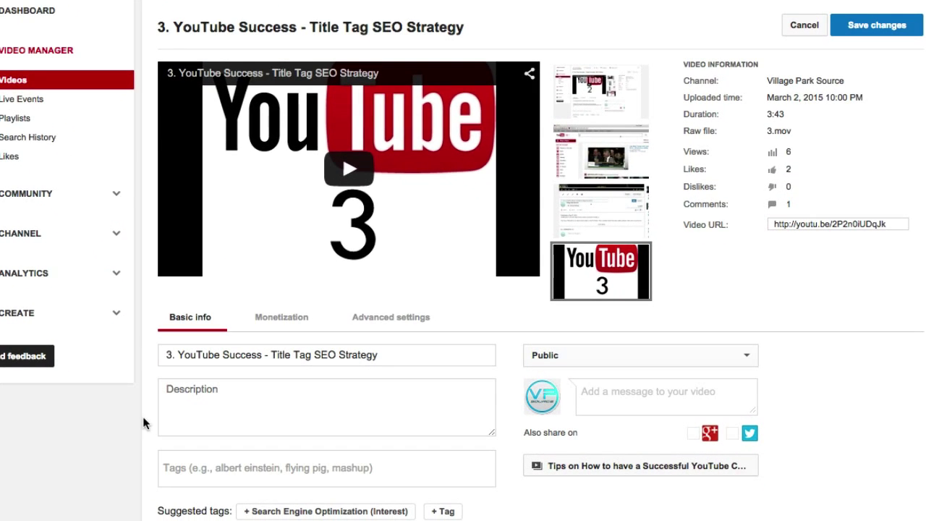
scroll("down", 3)
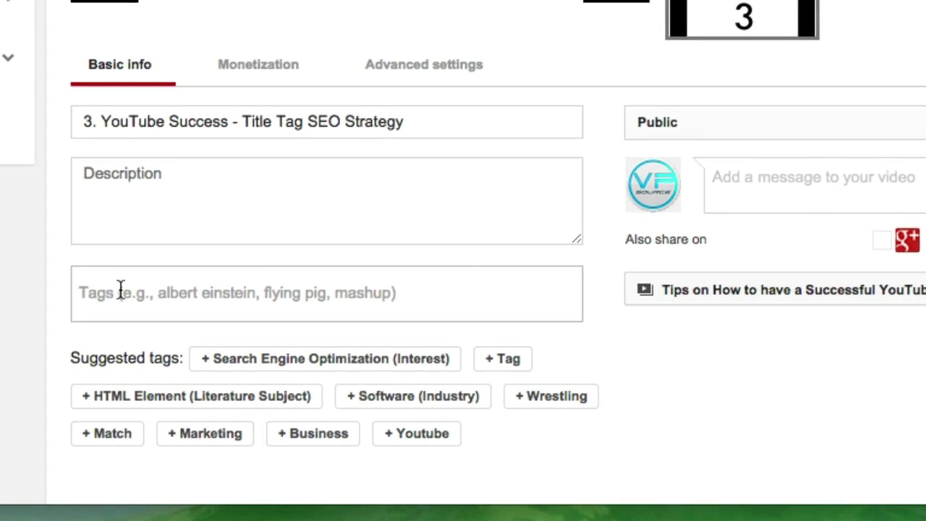
scroll("down", 3)
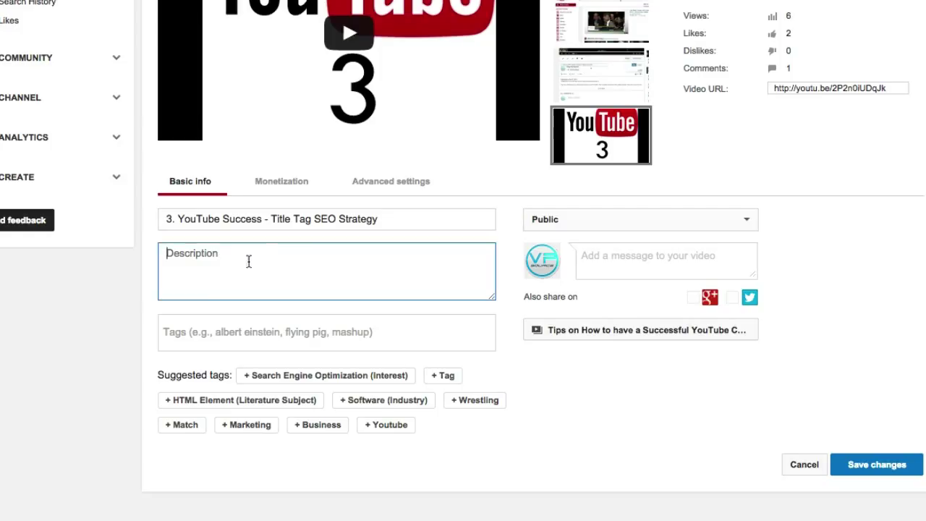
mouse_move(285, 266)
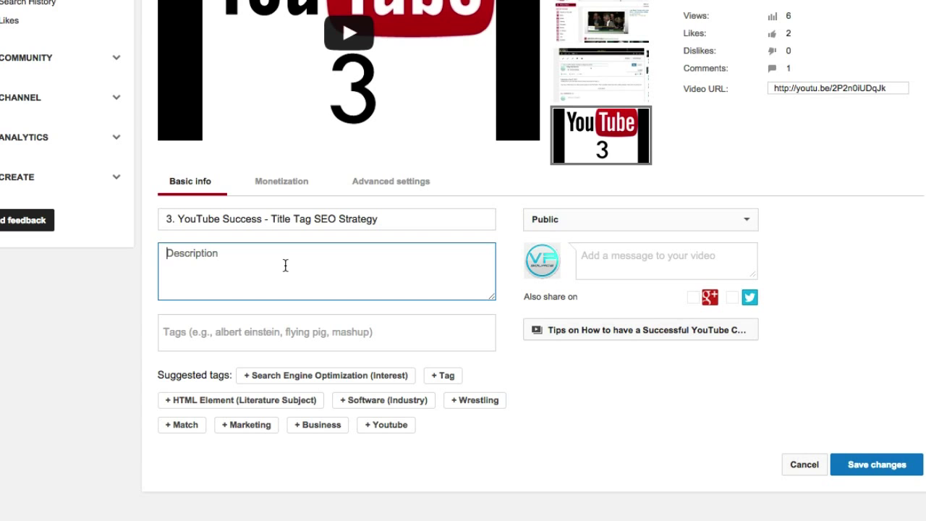
mouse_move(214, 240)
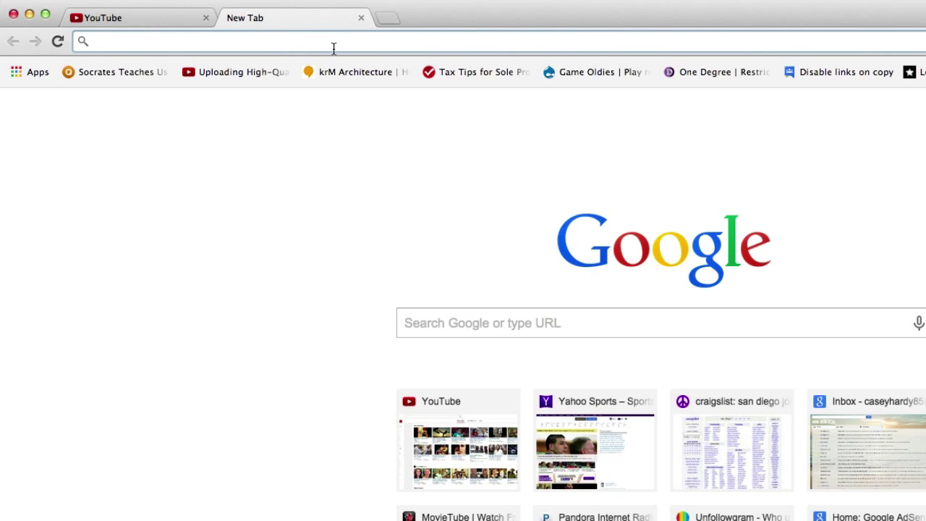
type("www.youtube.com")
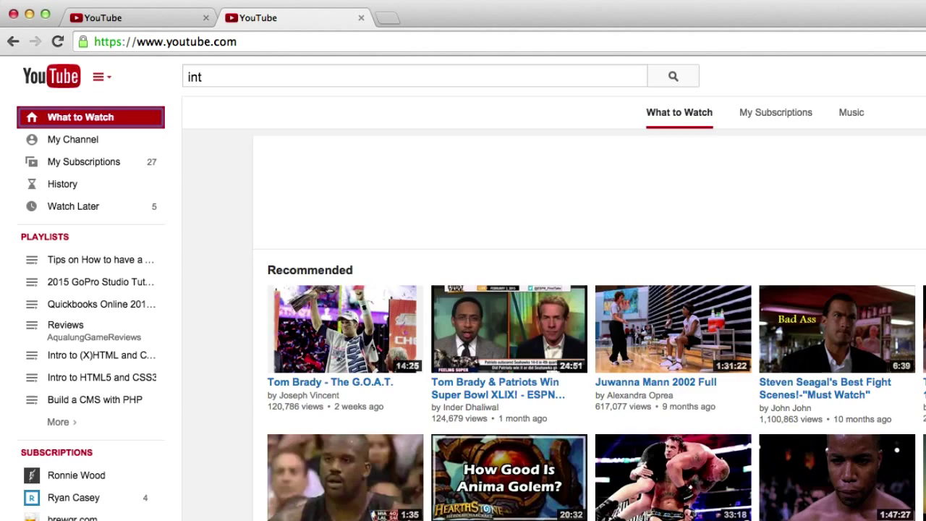
scroll("down", 3)
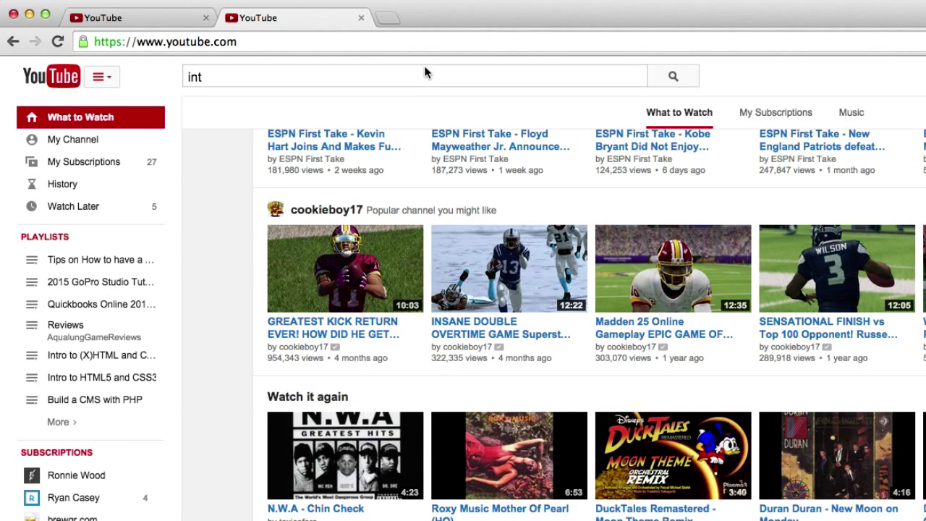
type("ro to quick")
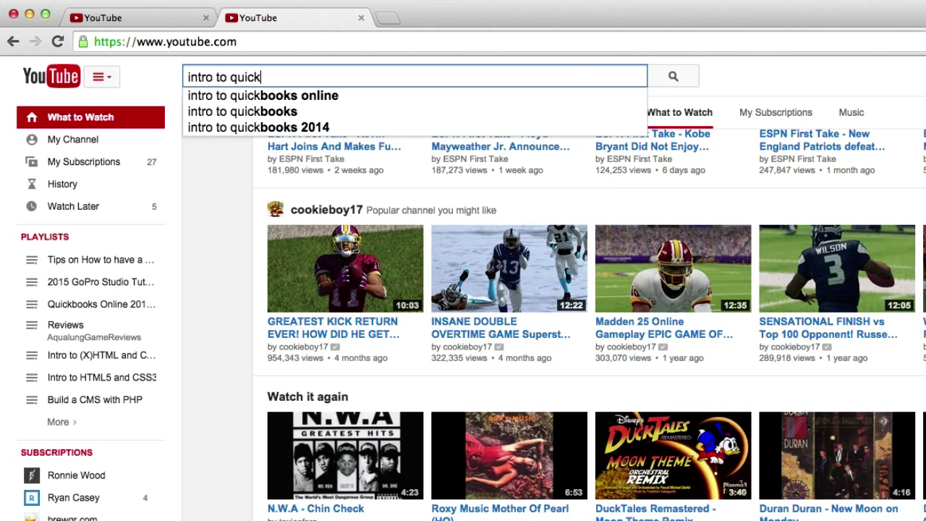
left_click(262, 96)
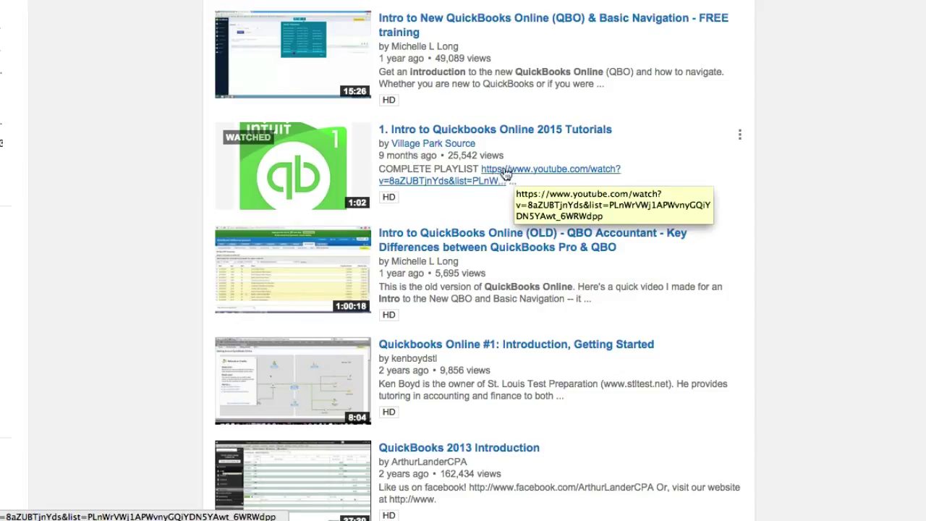
mouse_move(457, 176)
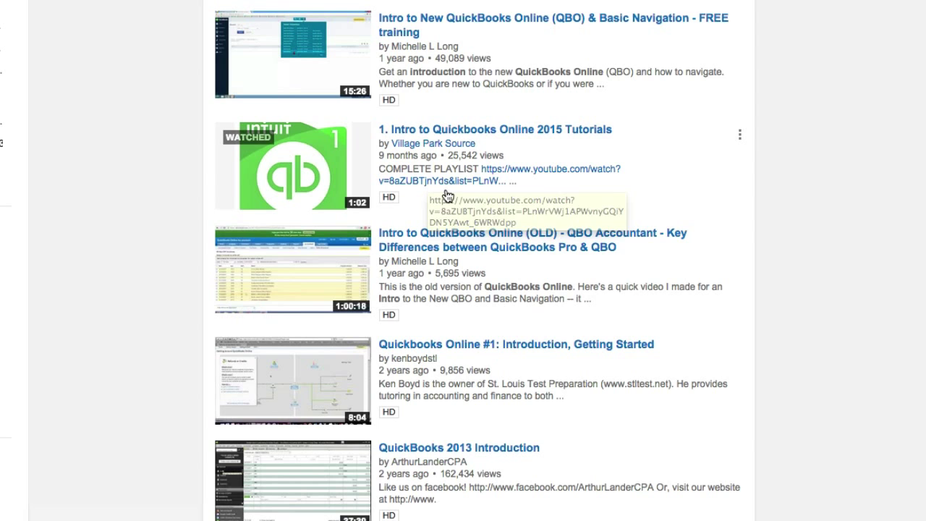
mouse_move(469, 178)
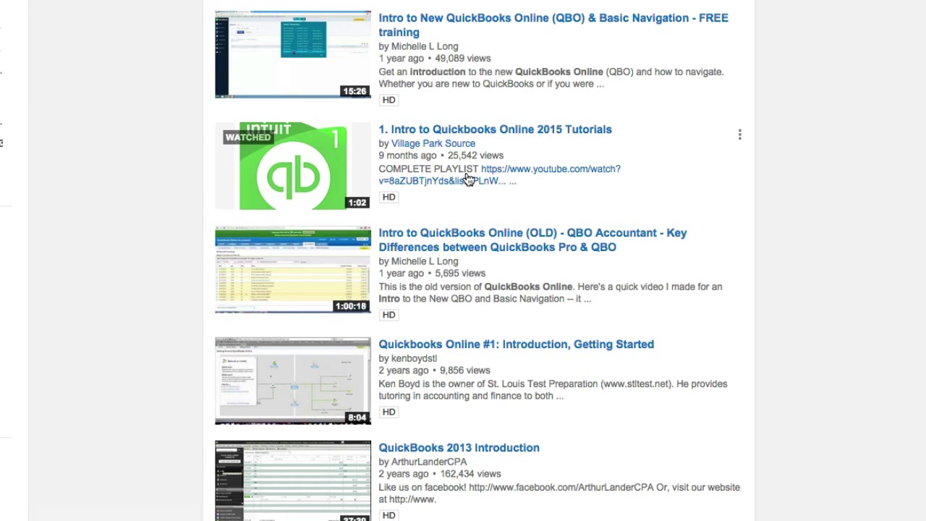
Open the Intro to Quickbooks Online 2015 Tutorials video and expand its full description.
left_click(293, 165)
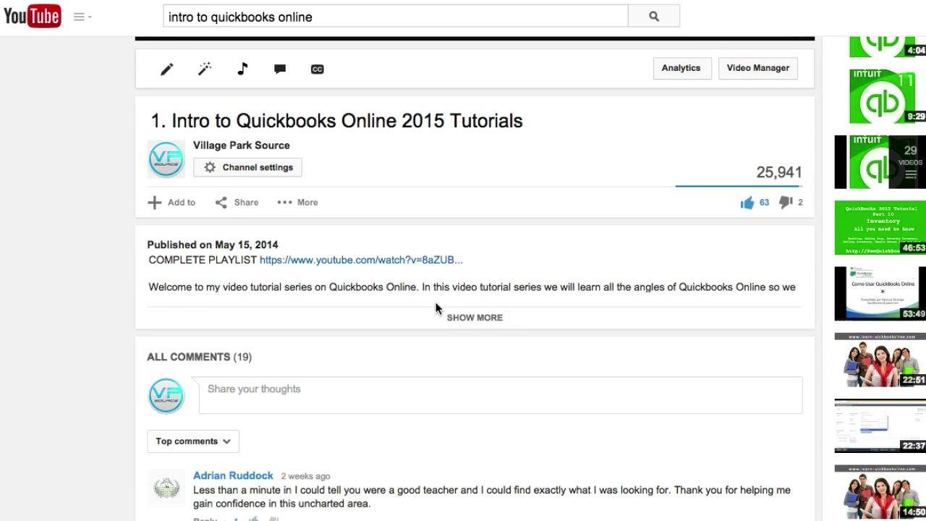
mouse_move(588, 298)
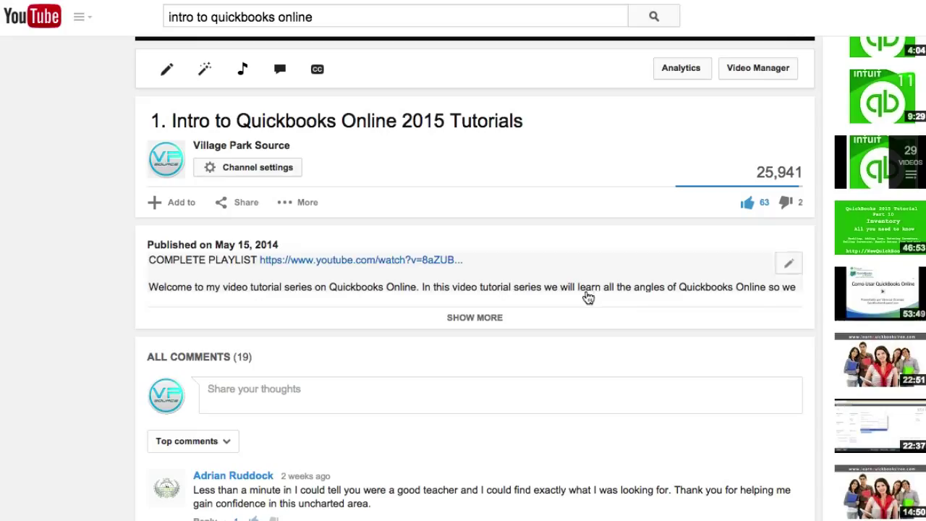
mouse_move(484, 321)
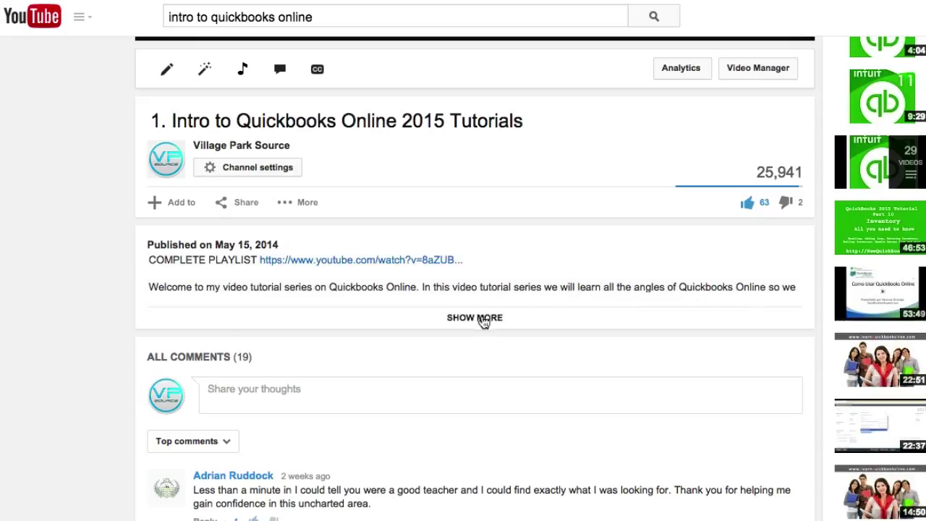
left_click(474, 318)
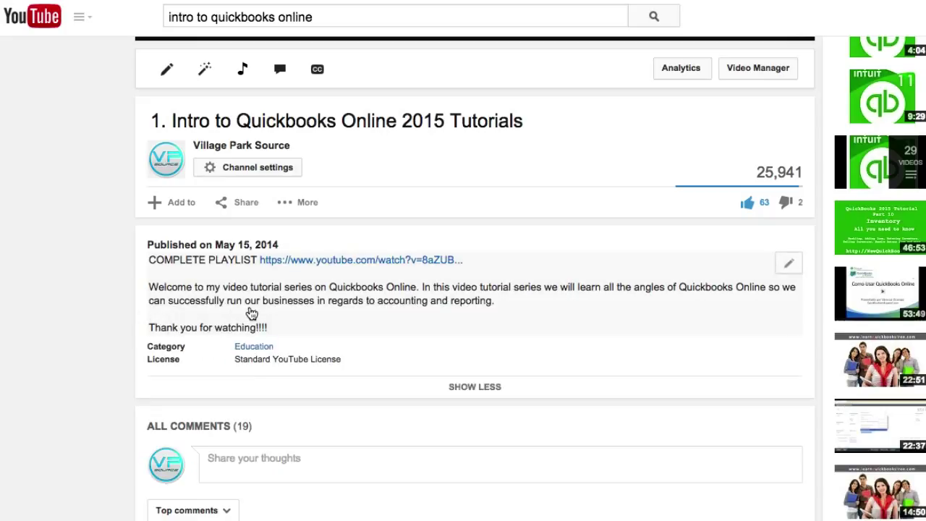
mouse_move(206, 281)
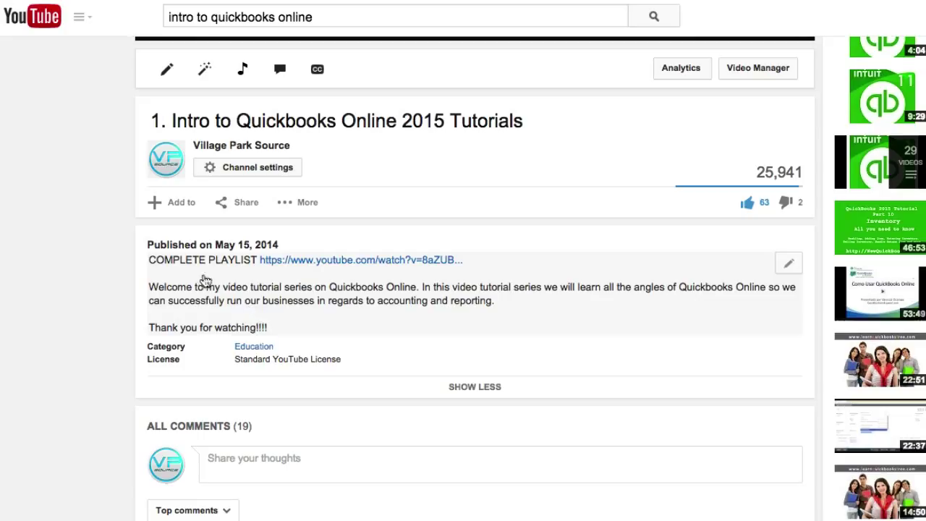
mouse_move(304, 275)
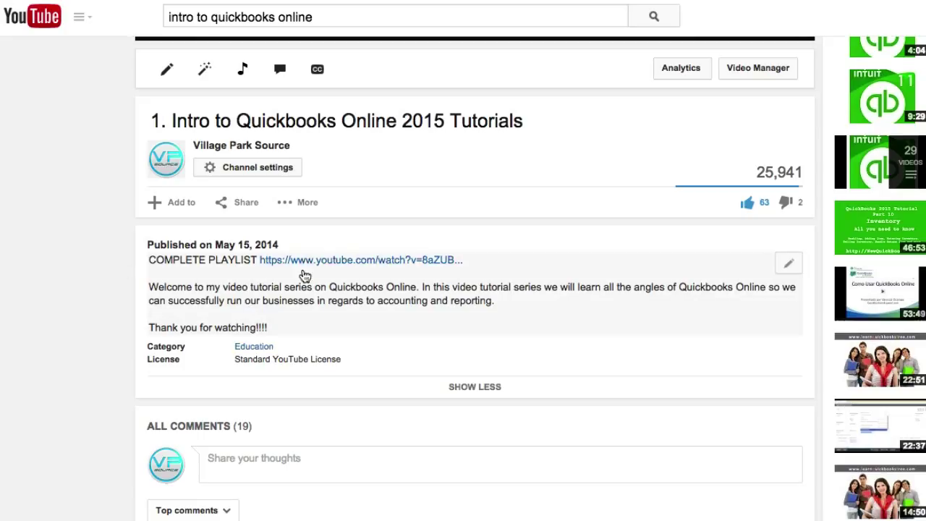
mouse_move(304, 260)
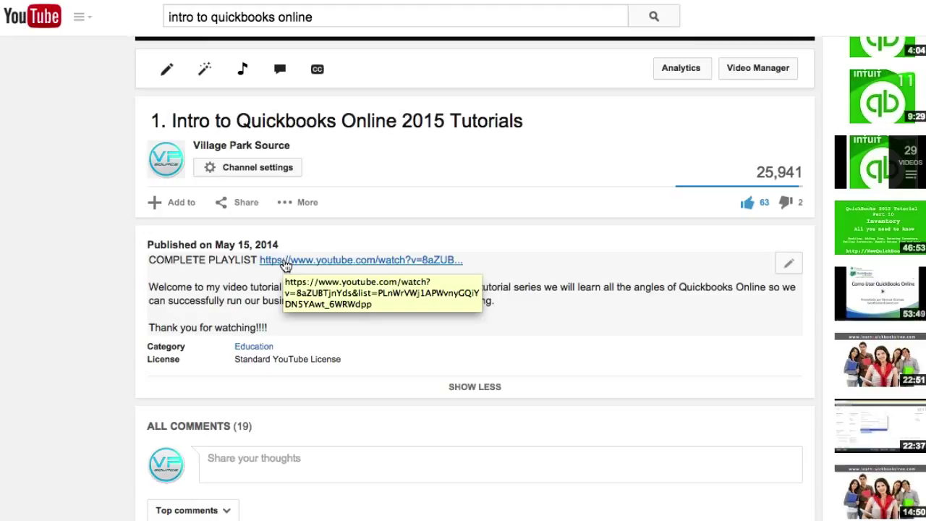
mouse_move(272, 281)
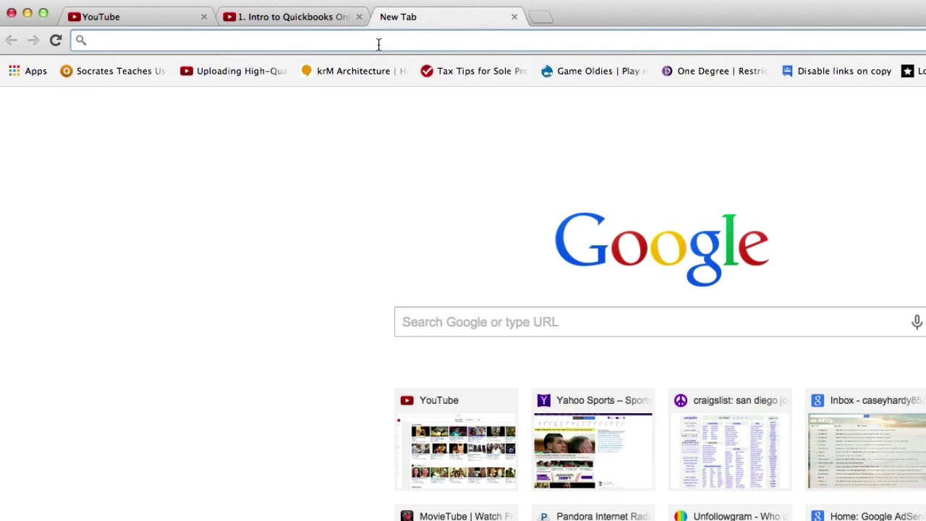
Go to YouTube in a new tab and search for 'pewdiepie'.
type("www.youbu")
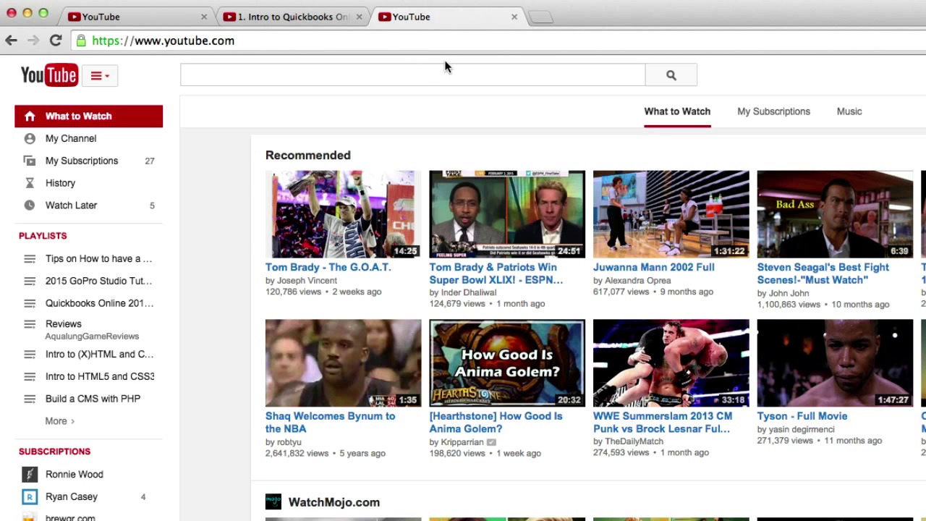
type("pewd")
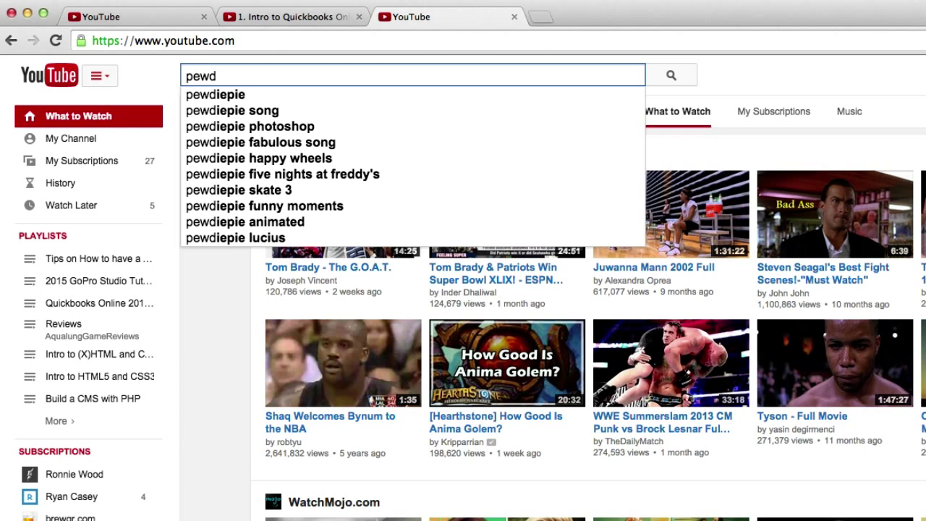
left_click(214, 94)
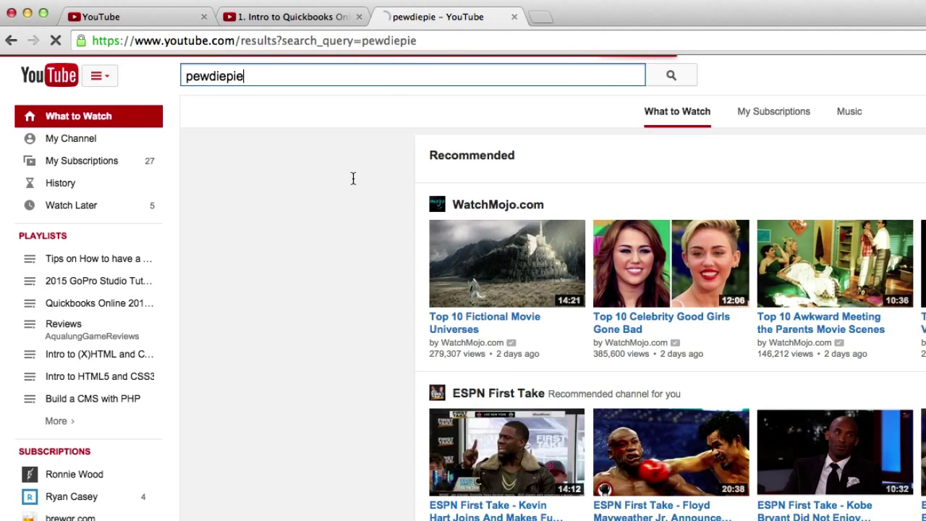
left_click(670, 75)
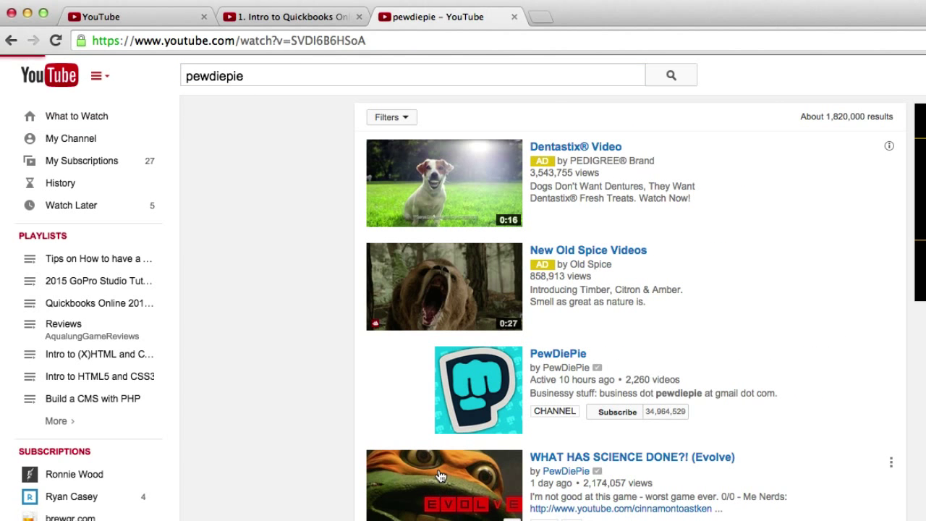
Open PewDiePie's 'WHAT HAS SCIENCE DONE?! (Evolve)' video and expand its full description.
left_click(443, 485)
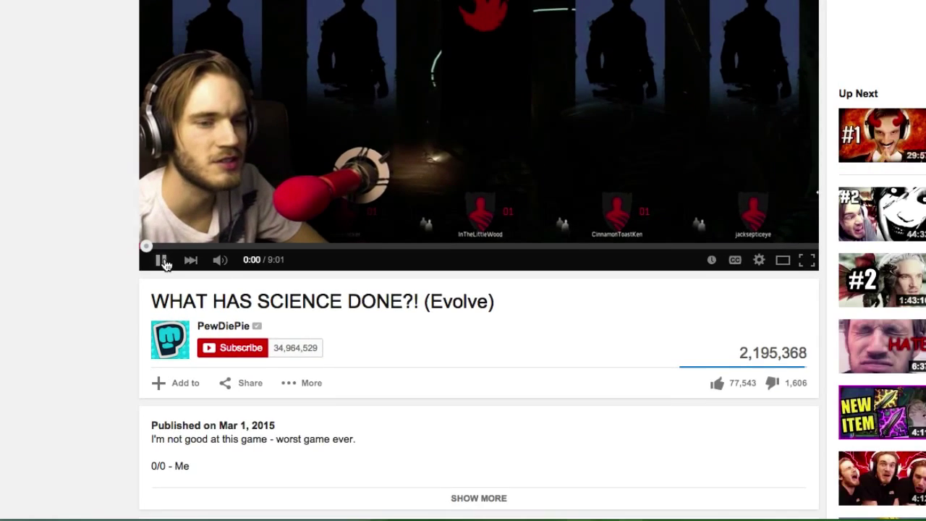
scroll("down", 3)
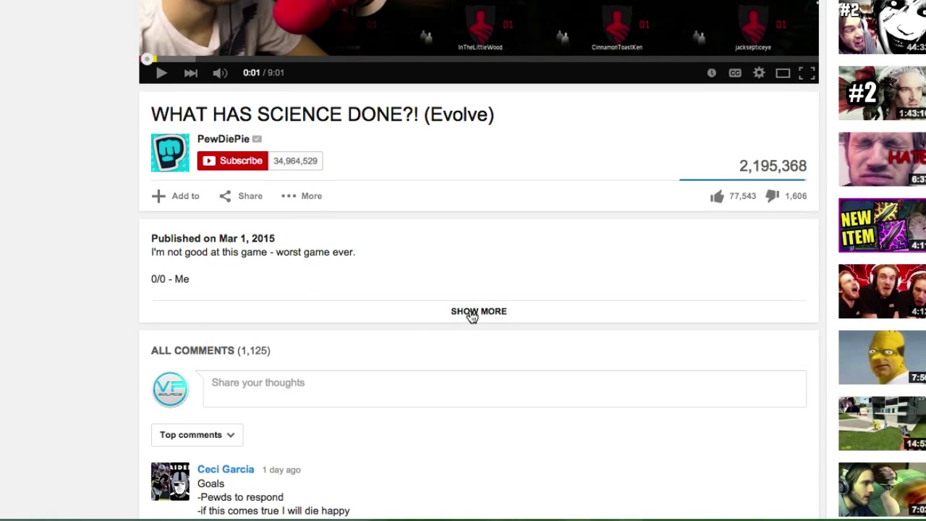
left_click(477, 311)
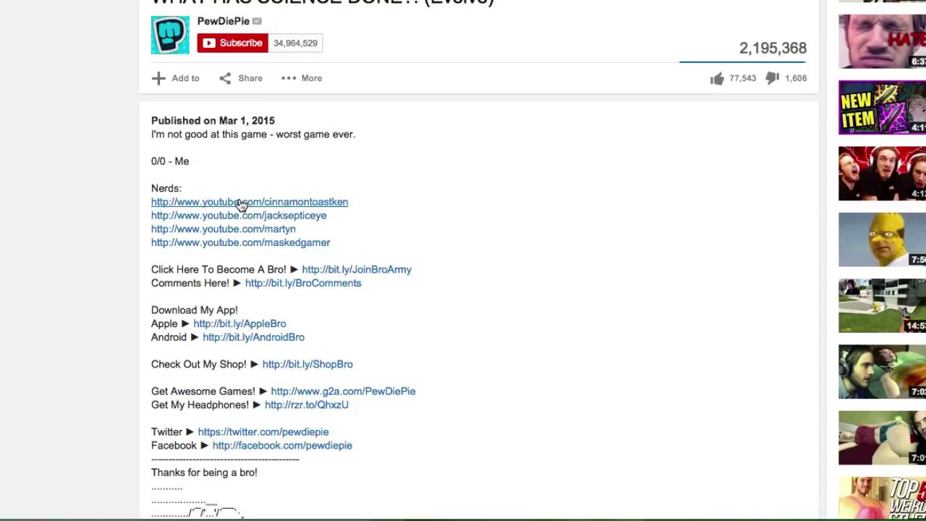
mouse_move(272, 232)
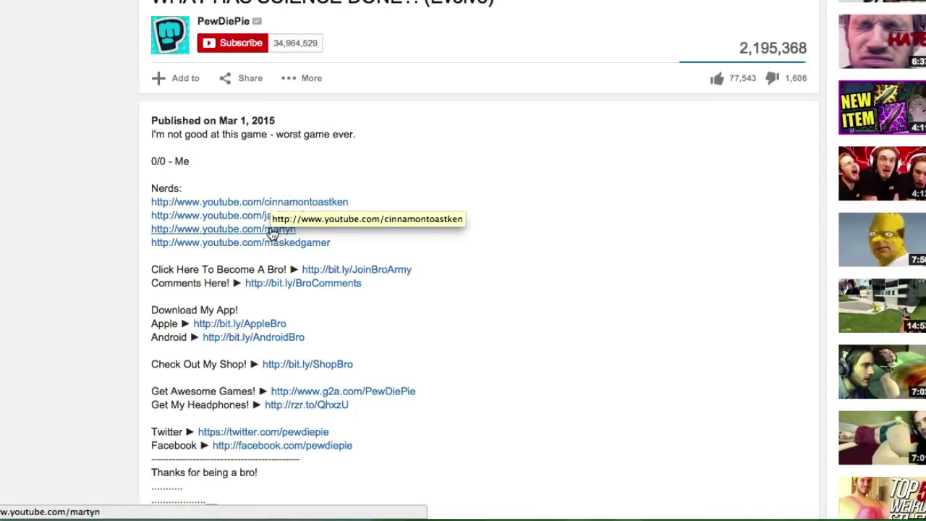
mouse_move(258, 210)
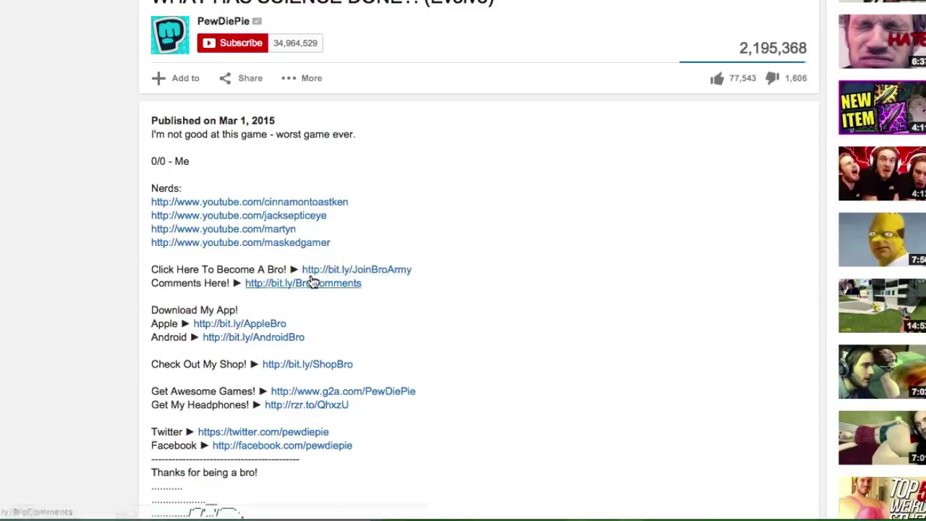
mouse_move(307, 365)
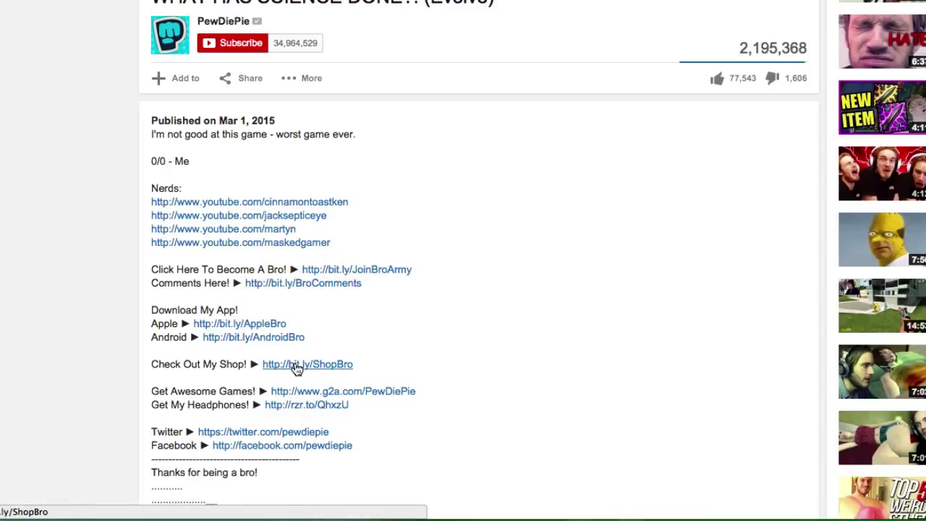
mouse_move(297, 367)
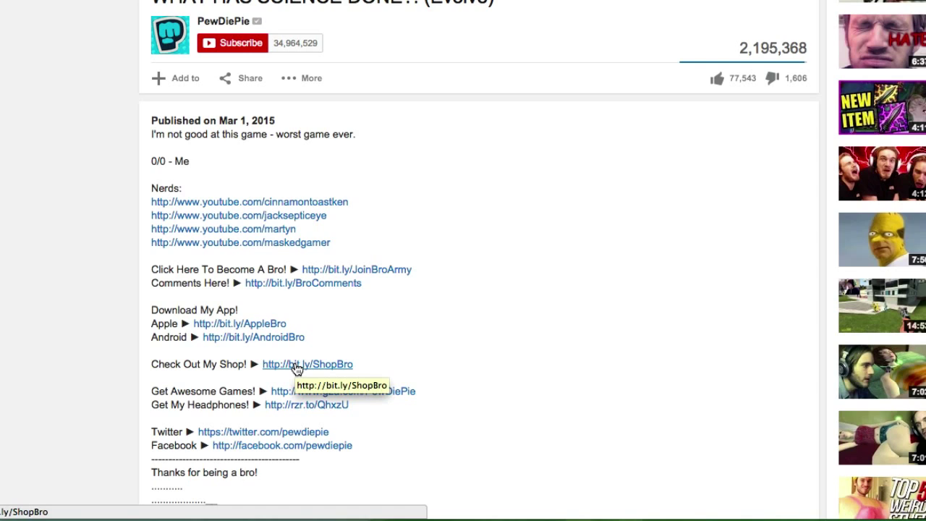
Open the bit.ly/ShopBro link from the description and browse the shop's merchandise.
left_click(306, 365)
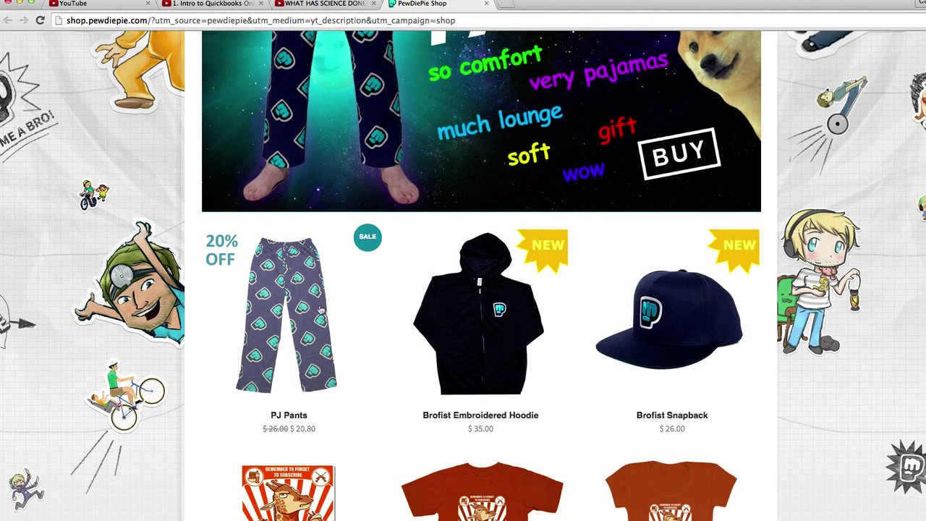
scroll("down", 3)
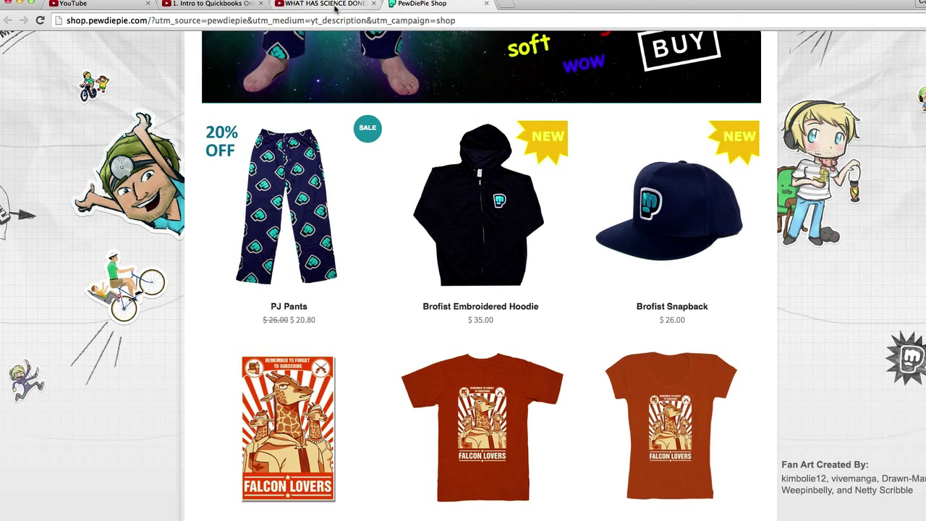
mouse_move(326, 3)
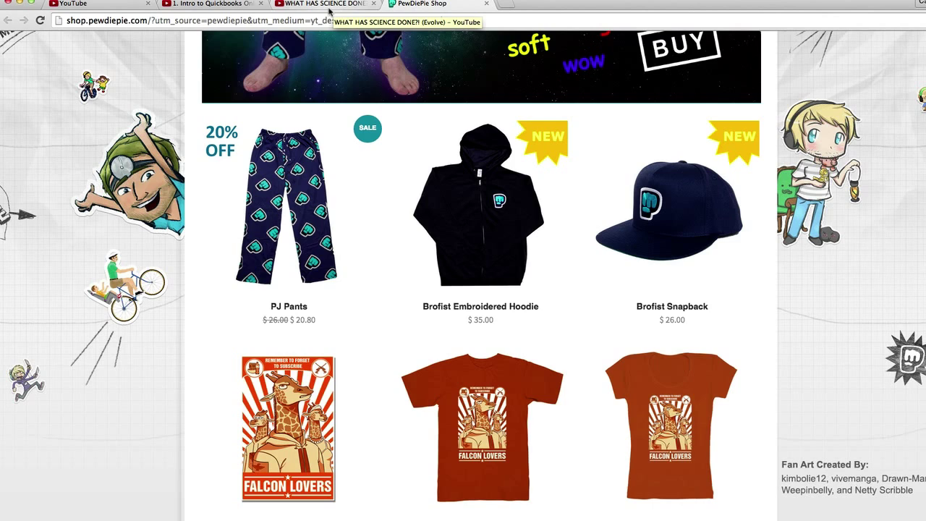
Return via the watch page tab to the Creator Studio Basic info editor for 'Title Tag SEO Strategy'.
left_click(324, 3)
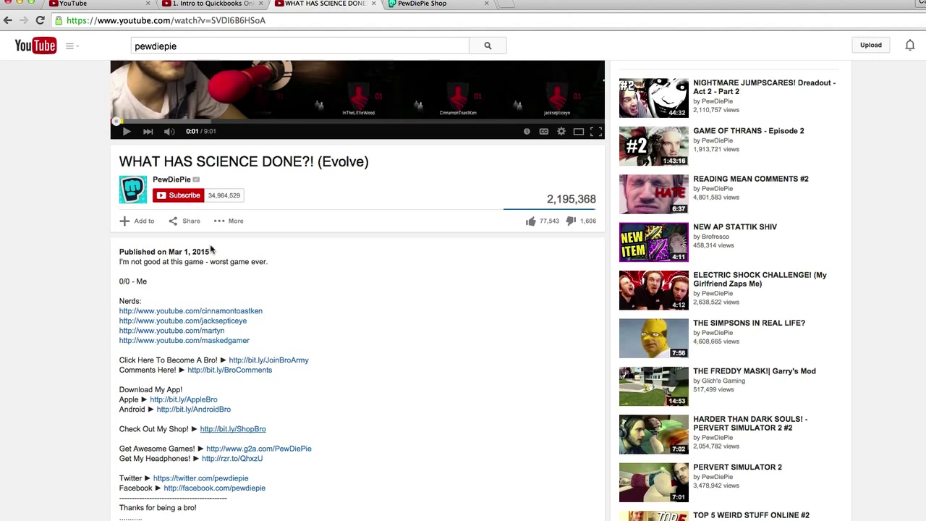
left_click(210, 4)
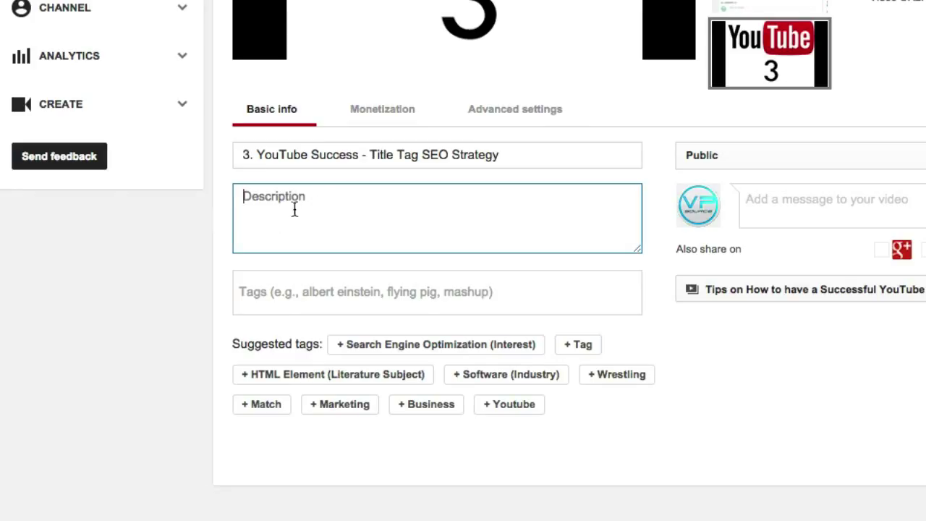
mouse_move(315, 200)
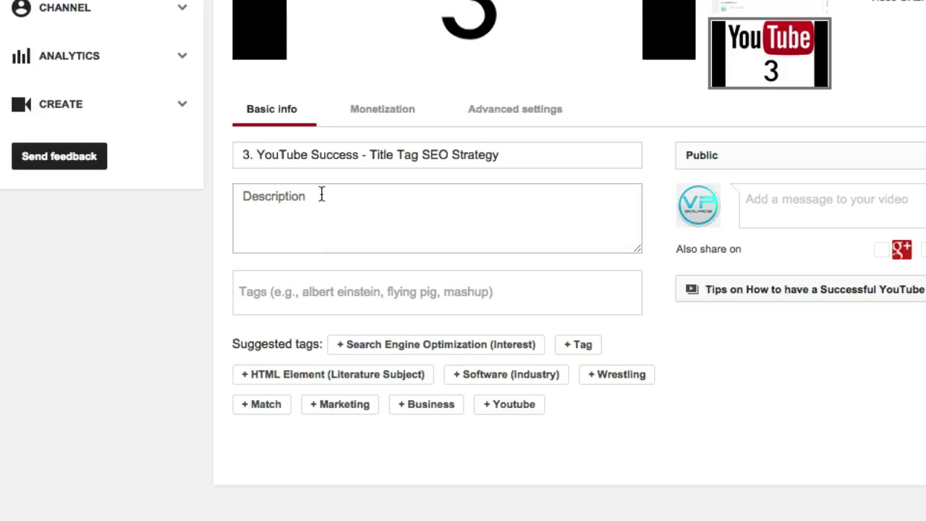
mouse_move(429, 177)
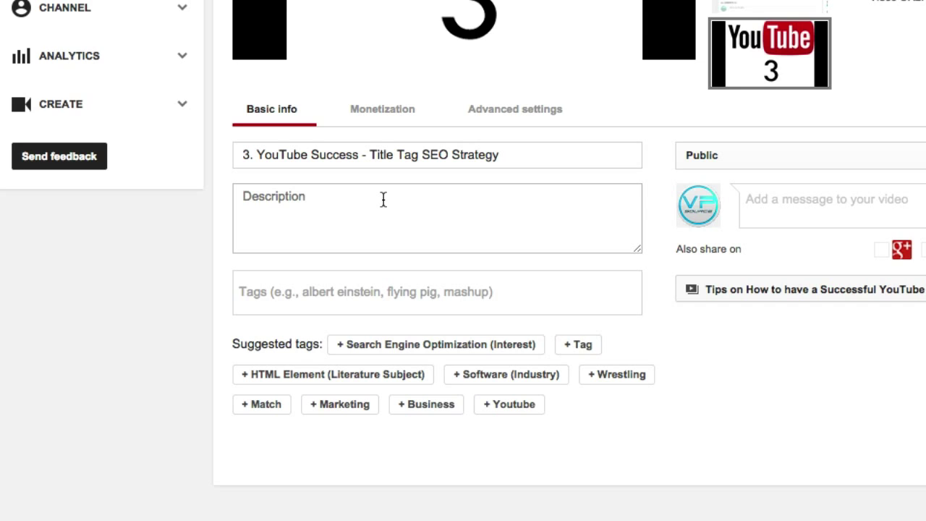
Enter the tags how to, have, success, create, youtube, title, tag, strategy, seo.
type("how to")
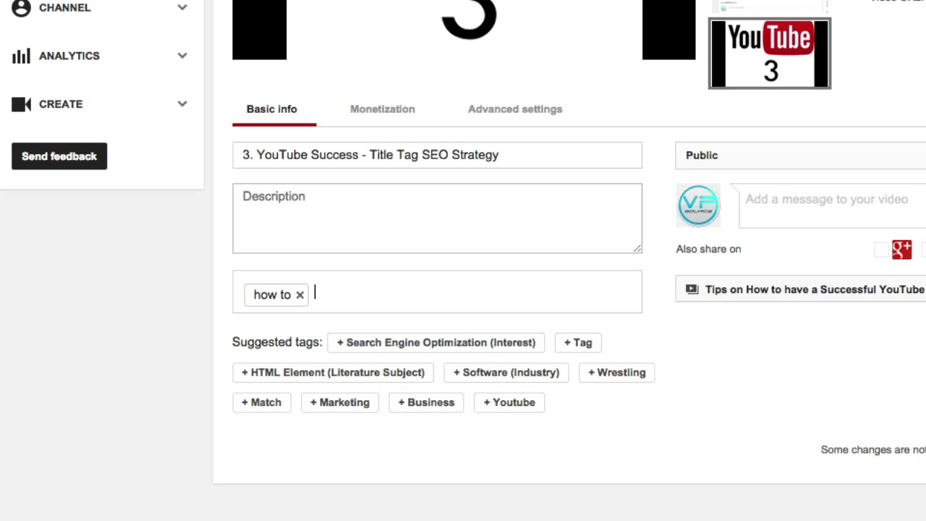
type("have success cre")
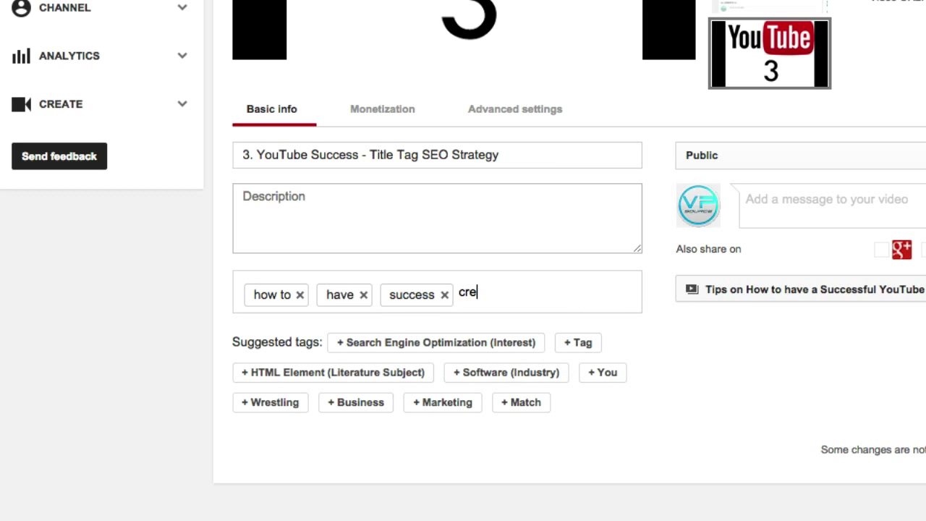
type("ate,")
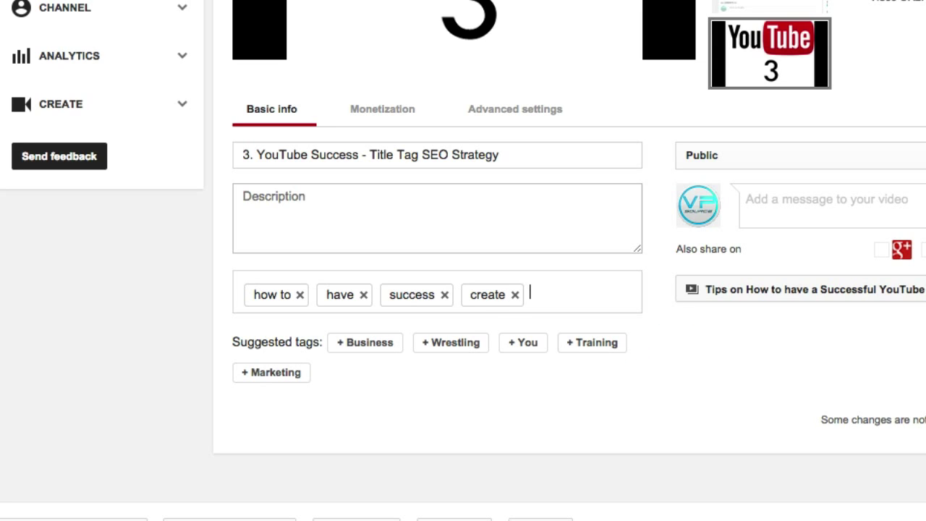
type("youtube")
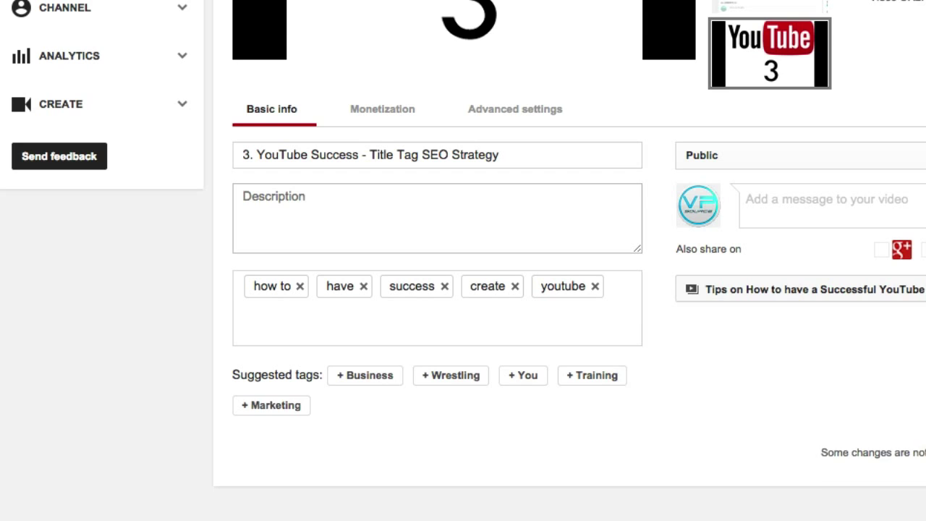
type("title, tag, s")
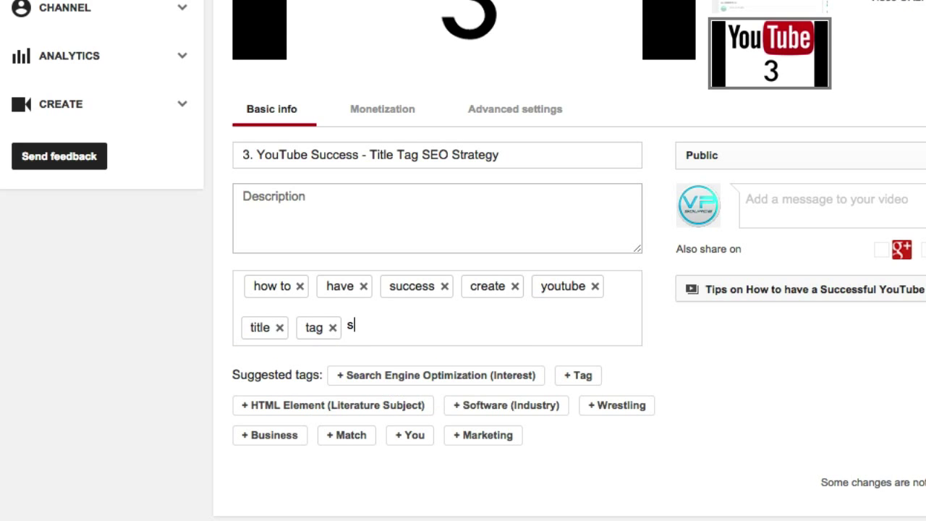
type("trategy")
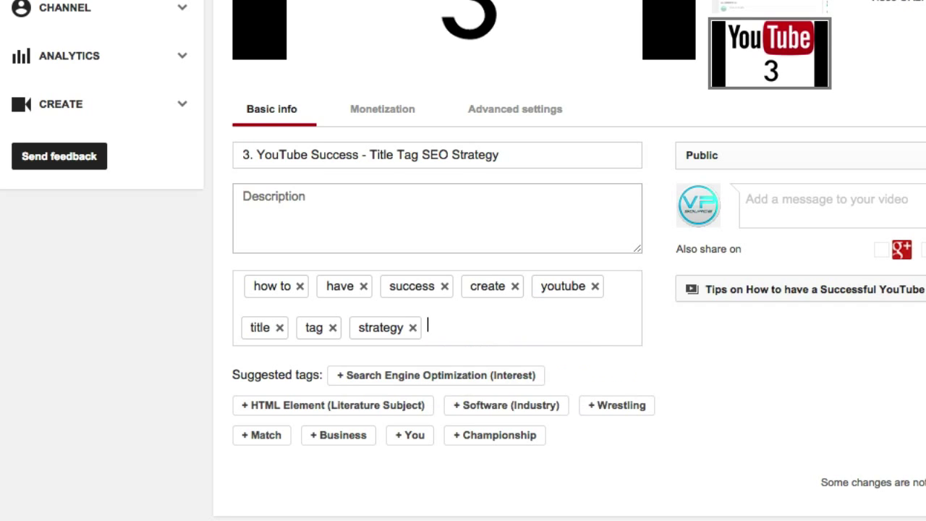
type("seo")
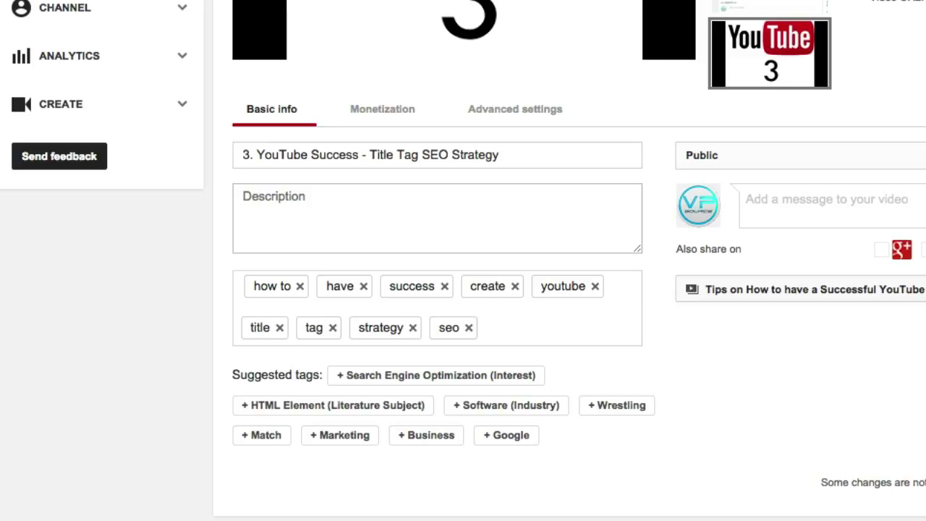
left_click(437, 217)
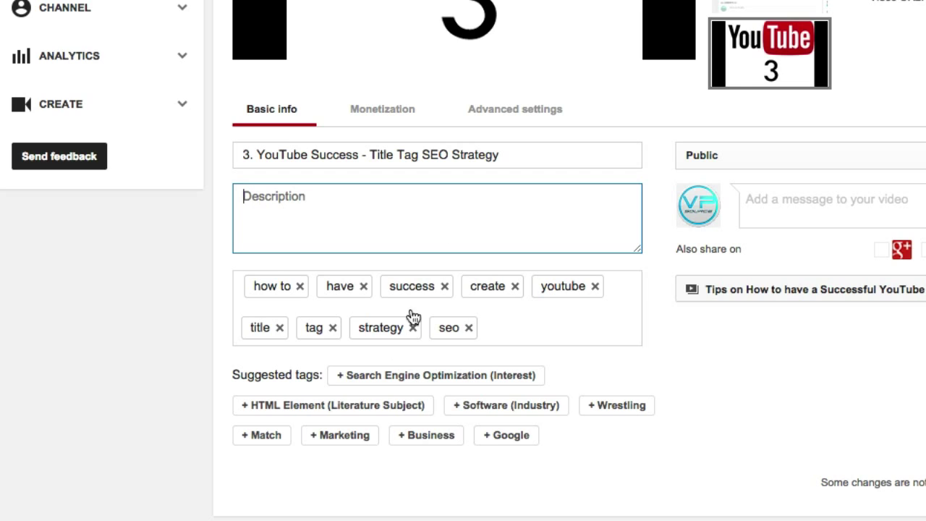
mouse_move(451, 331)
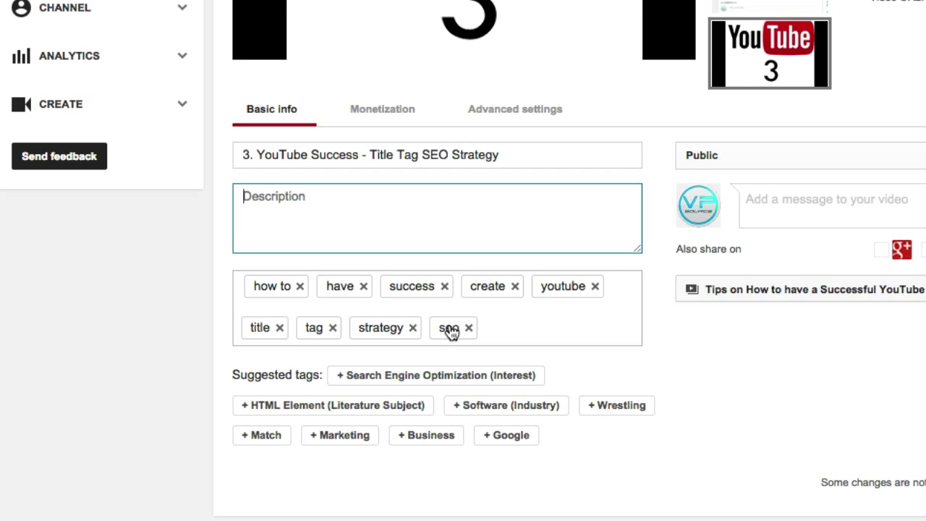
mouse_move(449, 330)
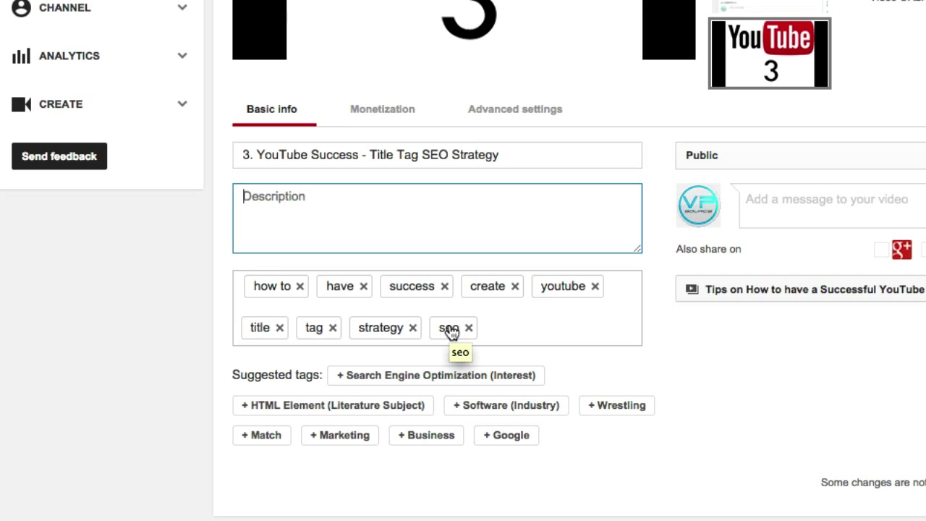
mouse_move(432, 311)
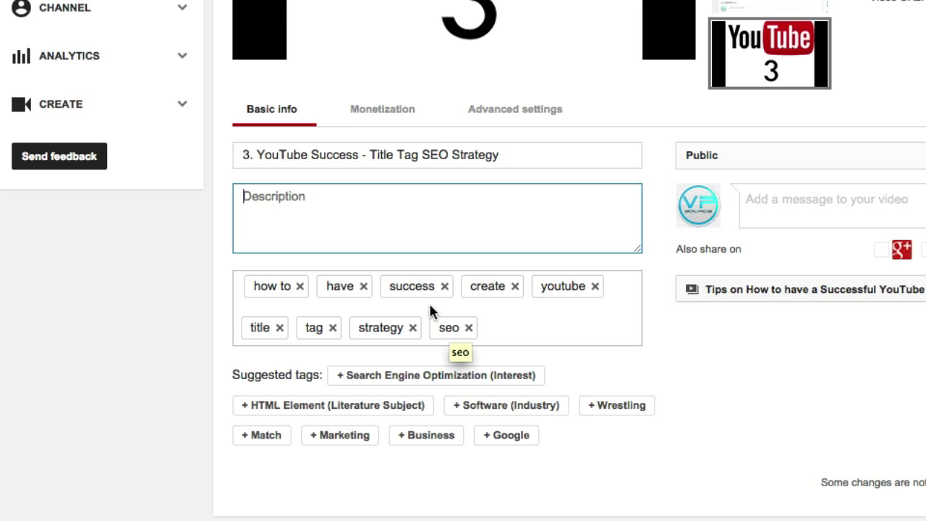